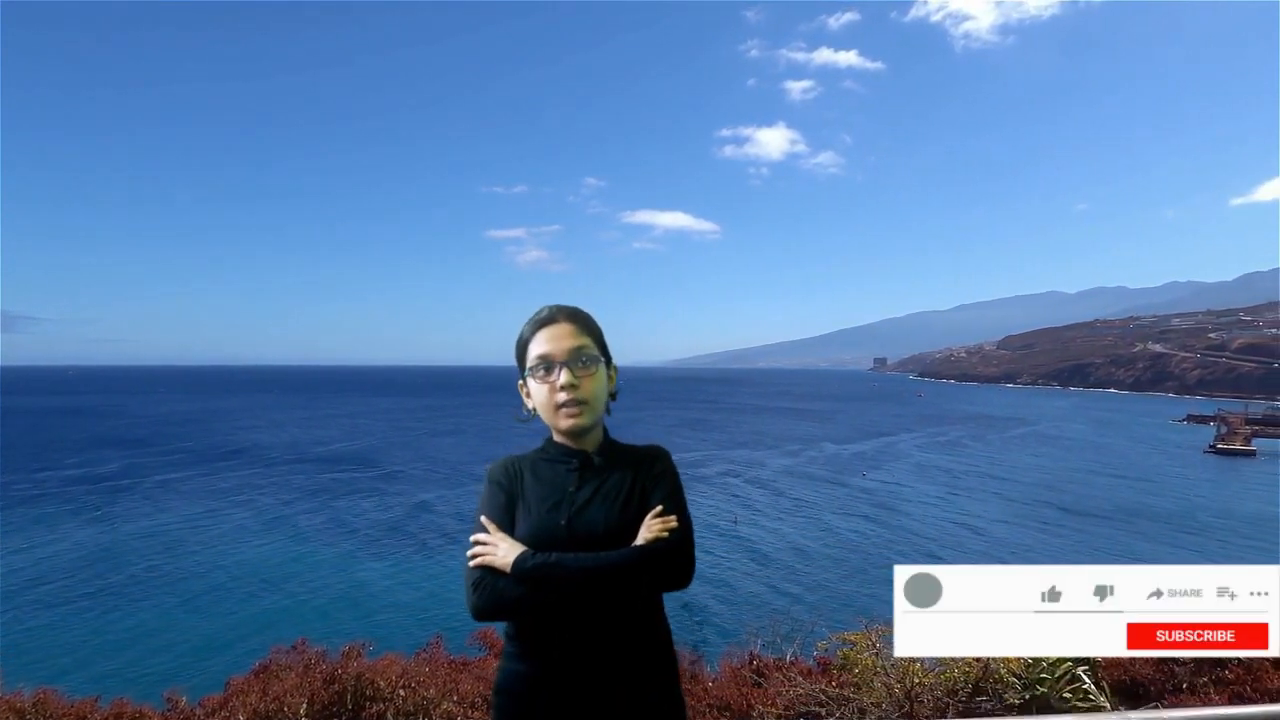
left_click(1048, 592)
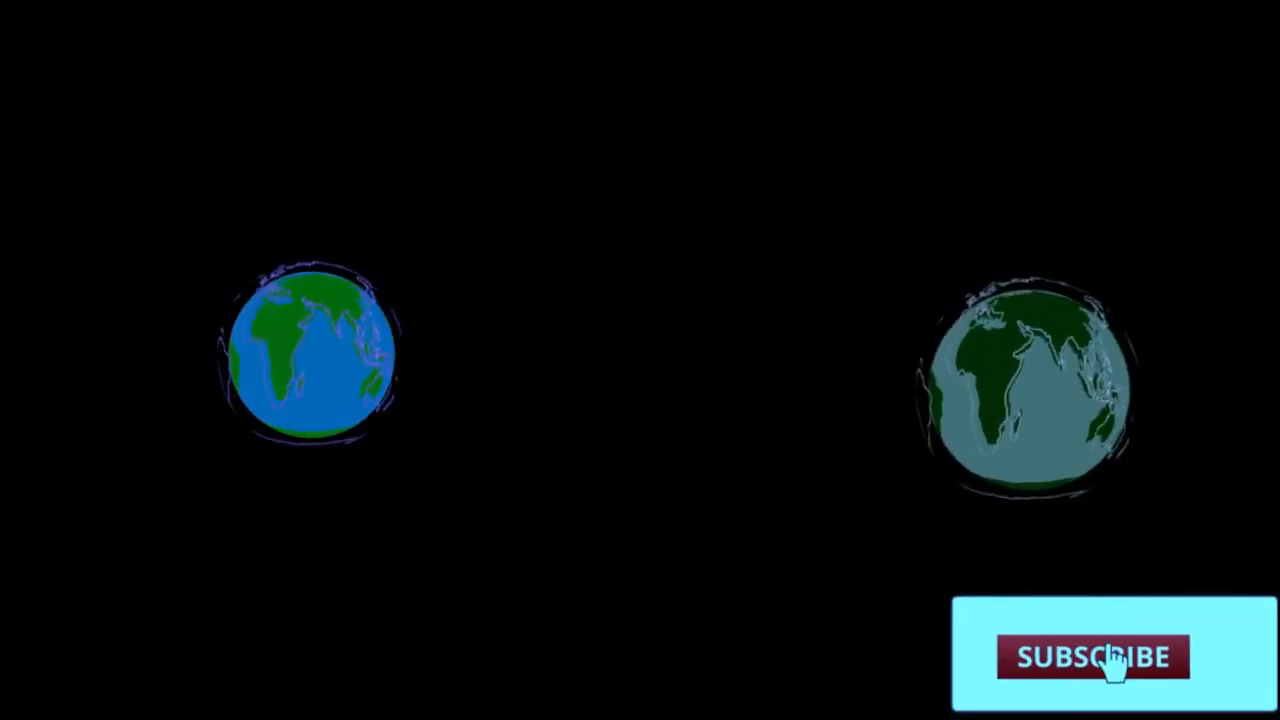
left_click(1092, 656)
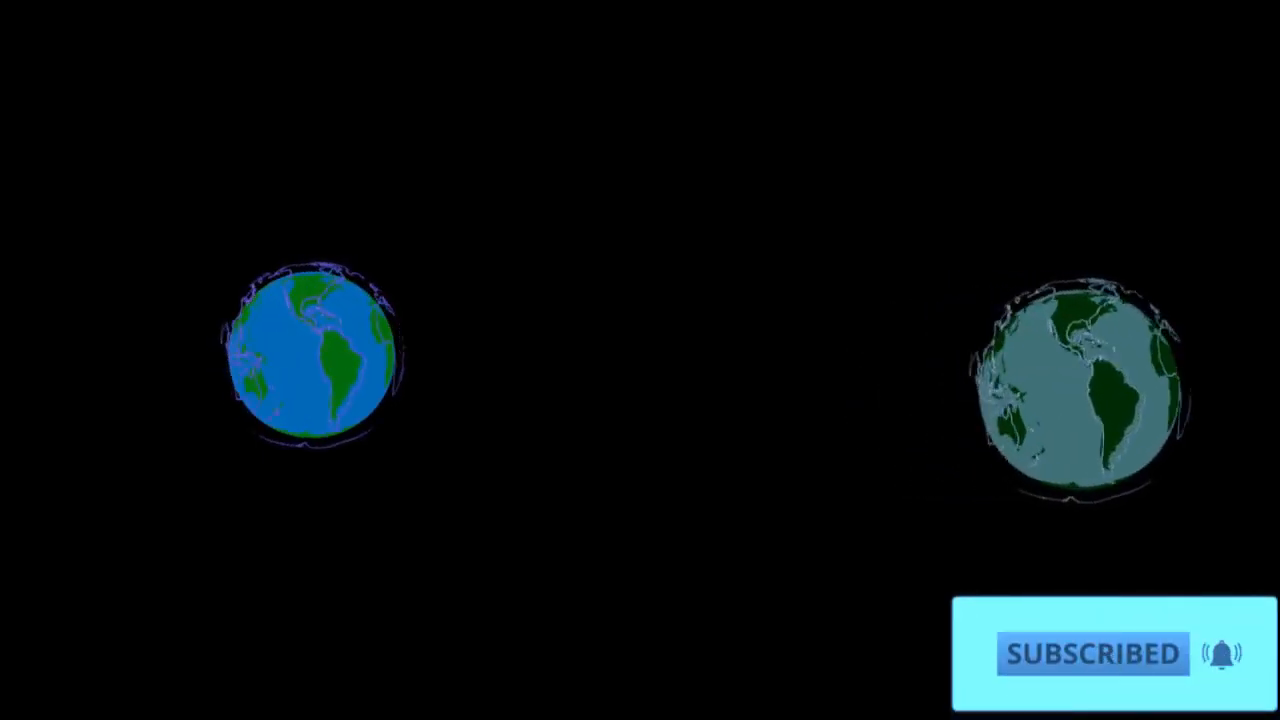